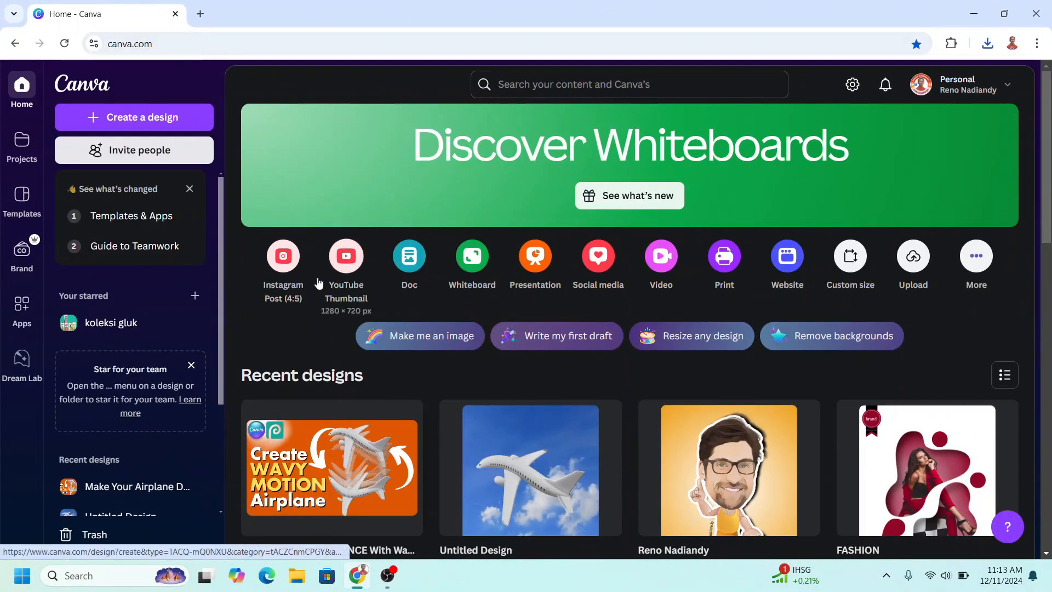
Create a 4:5 Instagram post with the sofa photo, its background removed.
{"action": "left_click", "coordinate": [134, 117]}
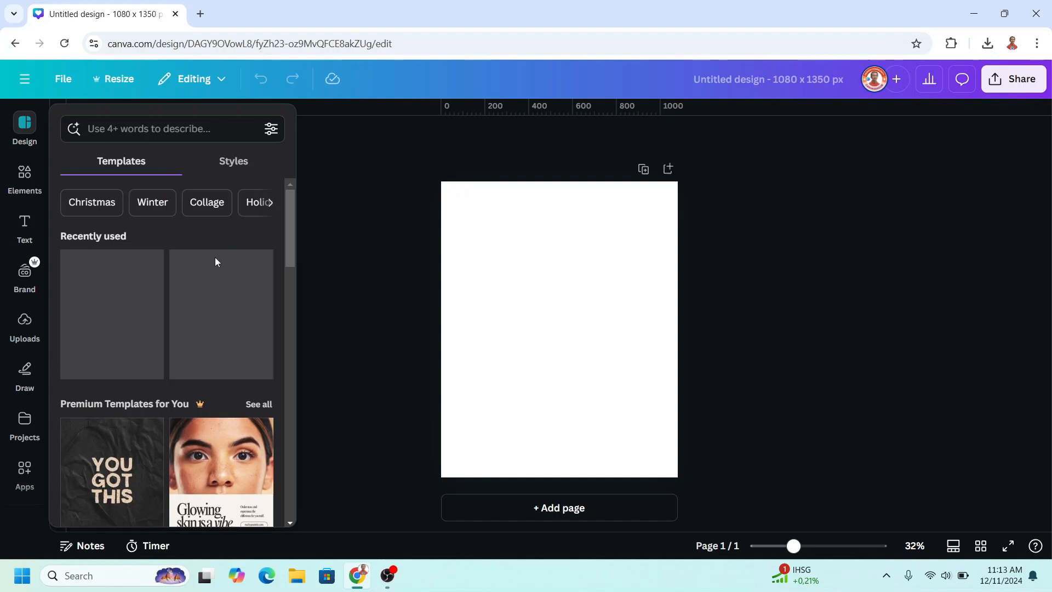
{"action": "left_click", "coordinate": [24, 177]}
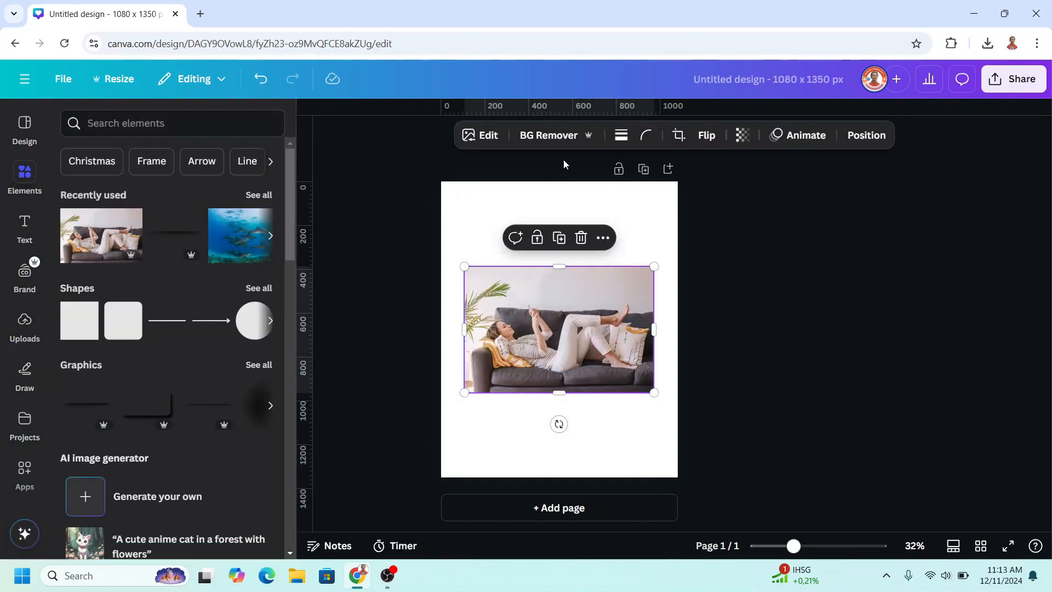
{"action": "left_click", "coordinate": [548, 135]}
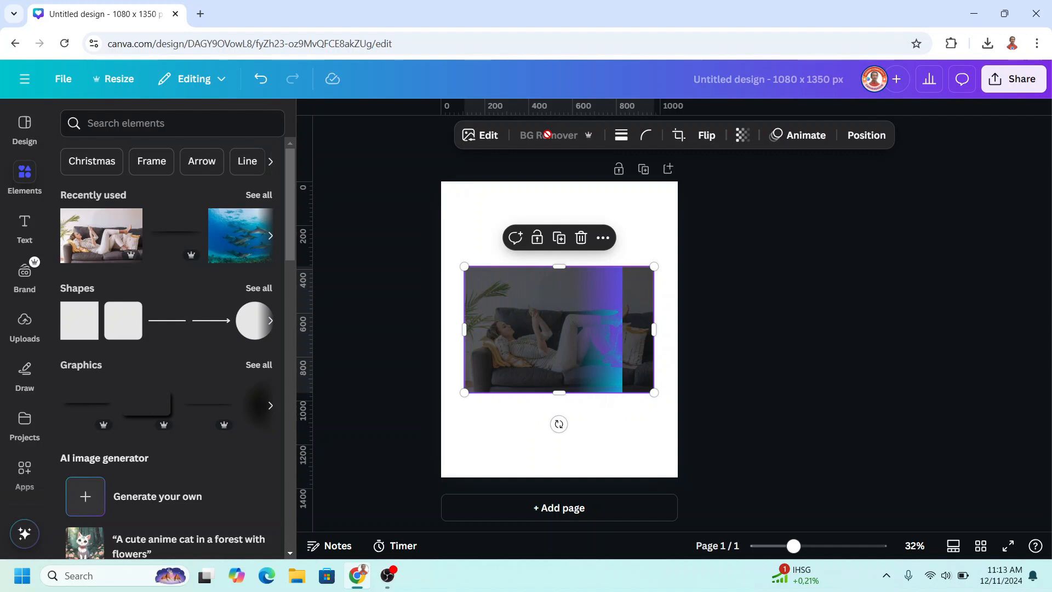
{"action": "left_click", "coordinate": [547, 135]}
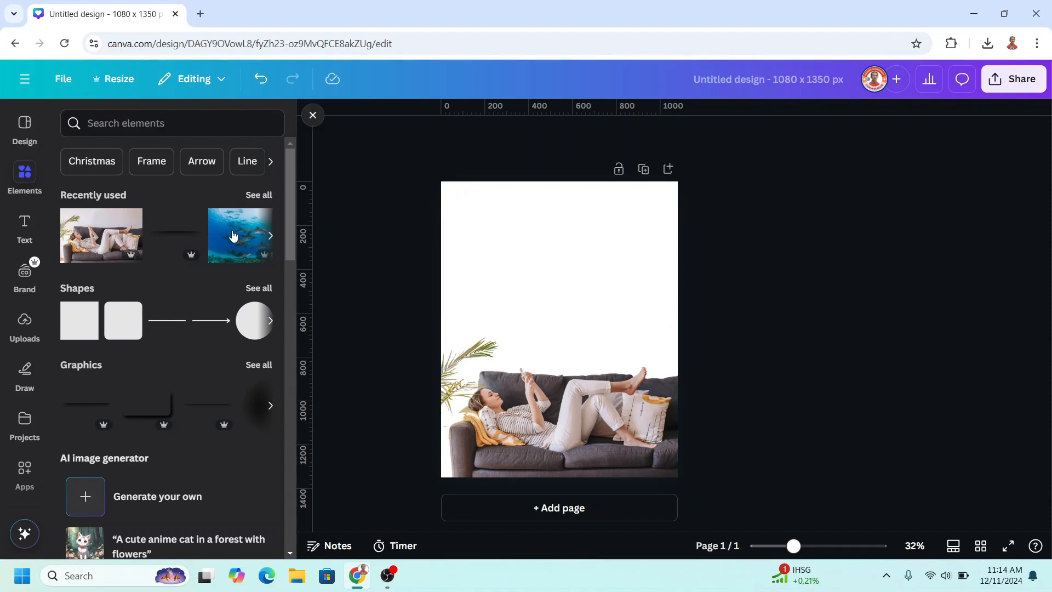
Add the recently used dolphin photo, move it top-left and enlarge it.
{"action": "left_click", "coordinate": [270, 235]}
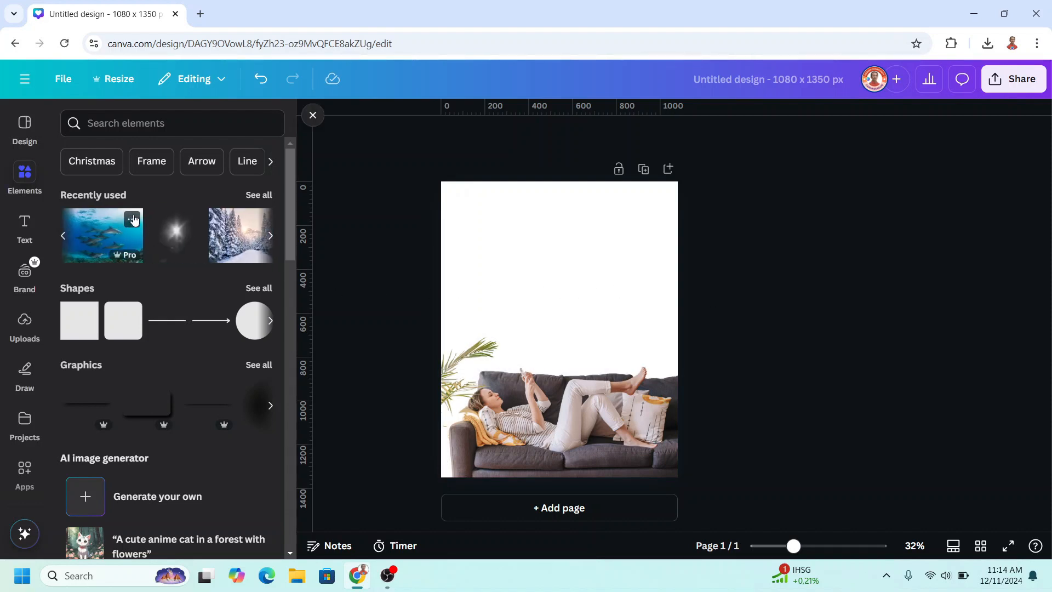
{"action": "left_click", "coordinate": [102, 235]}
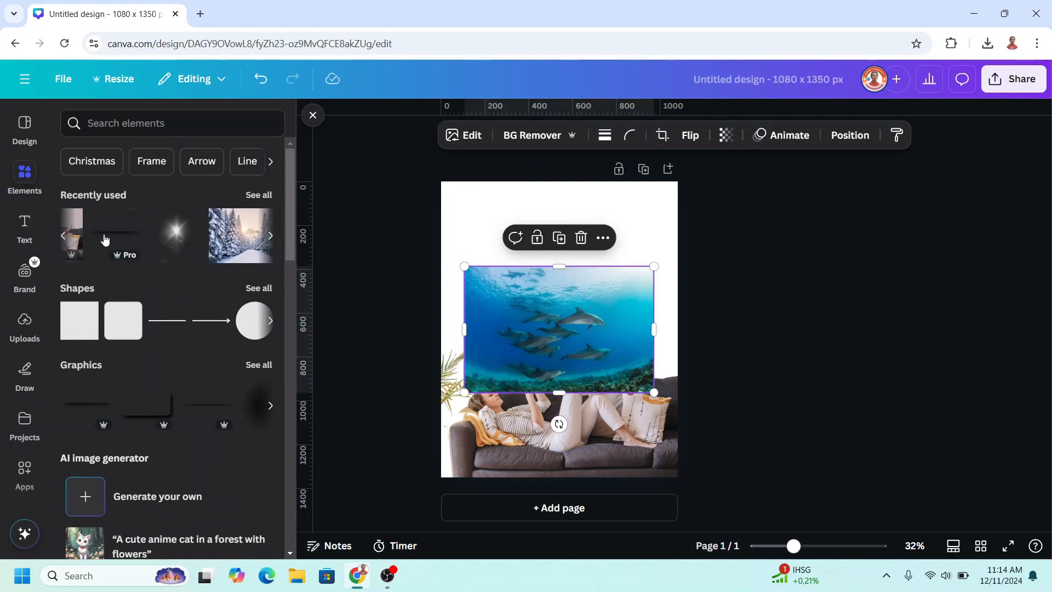
{"action": "left_click_drag", "start_coordinate": [654, 392], "coordinate": [630, 307]}
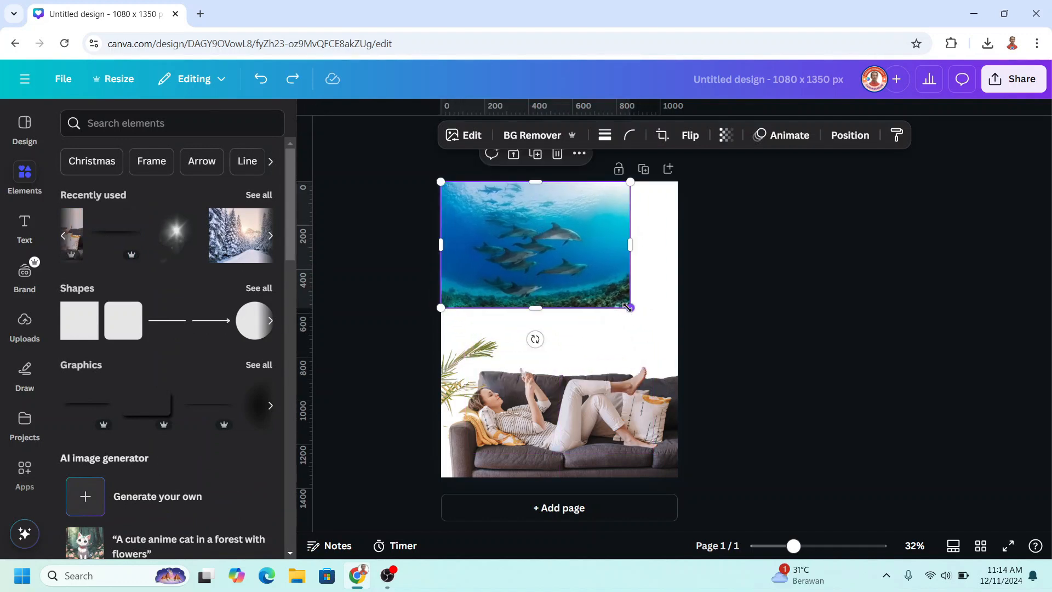
{"action": "left_click_drag", "start_coordinate": [630, 307], "coordinate": [893, 483]}
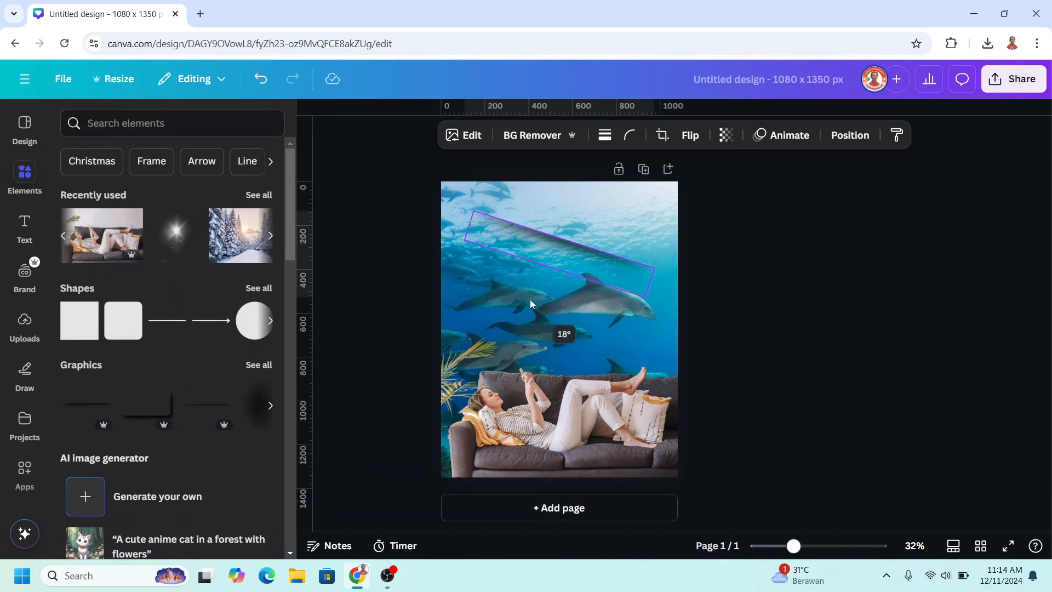
Rotate the shadow strips to about 18° and -81° and position them.
{"action": "left_click_drag", "start_coordinate": [529, 304], "coordinate": [522, 295]}
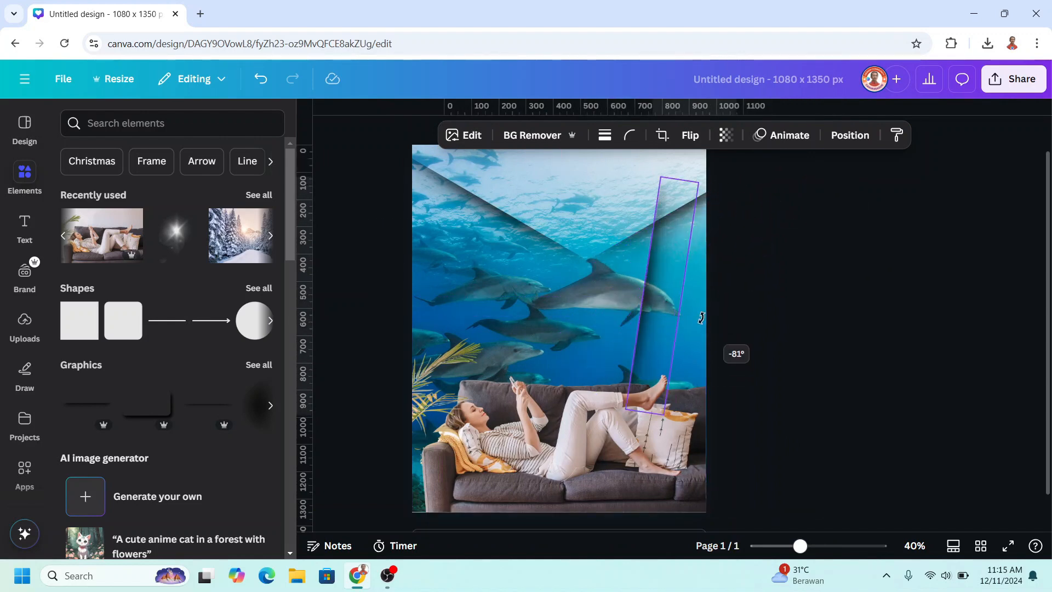
{"action": "left_click_drag", "start_coordinate": [700, 317], "coordinate": [600, 321]}
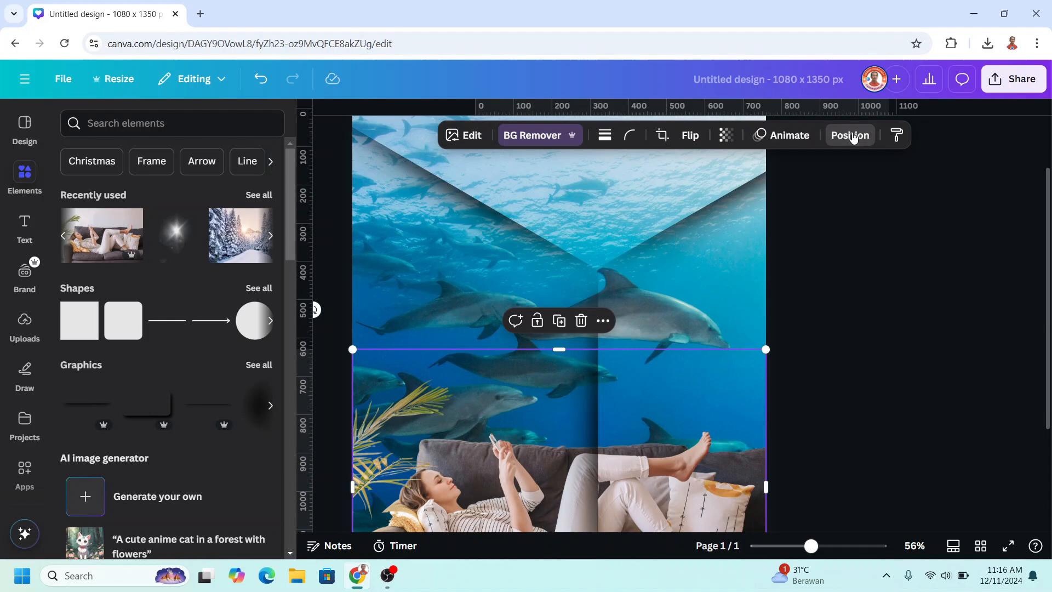
Move the shadow strip layers beneath the sofa photo in the Layers list.
{"action": "left_click", "coordinate": [849, 135]}
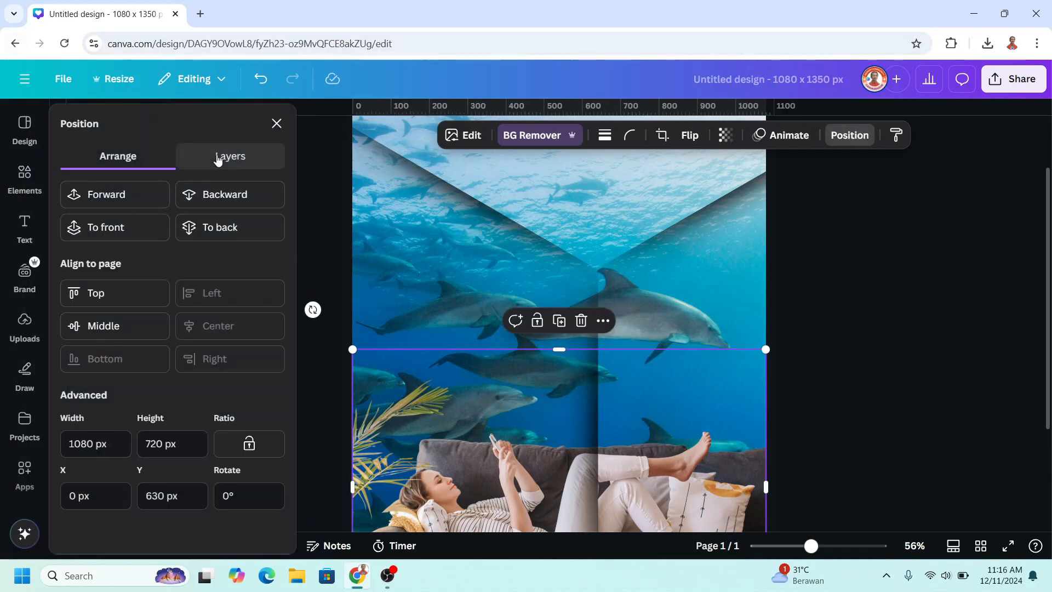
{"action": "left_click", "coordinate": [230, 155]}
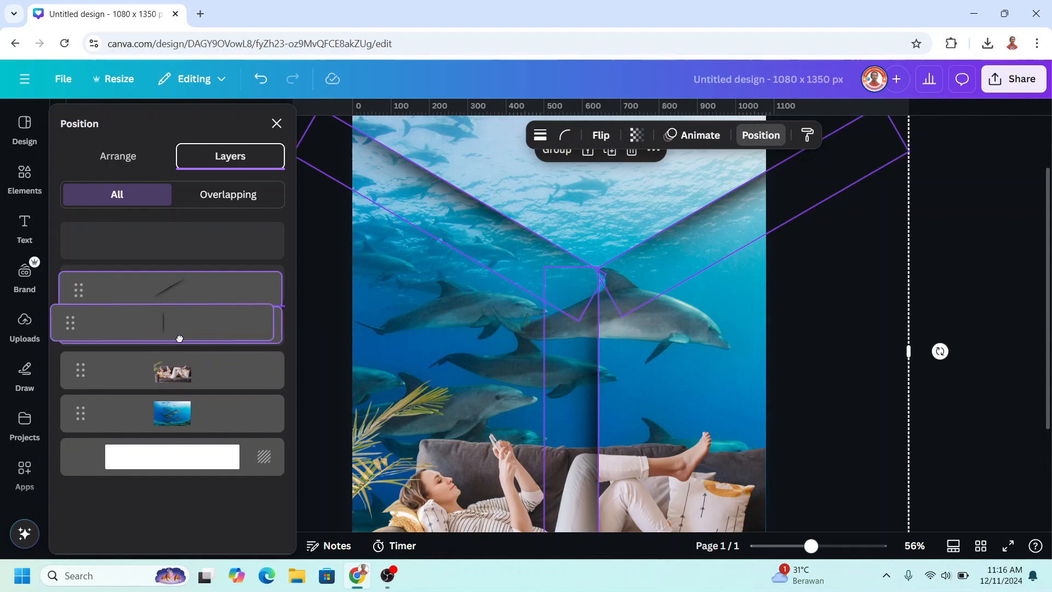
{"action": "left_click_drag", "start_coordinate": [179, 322], "coordinate": [199, 395]}
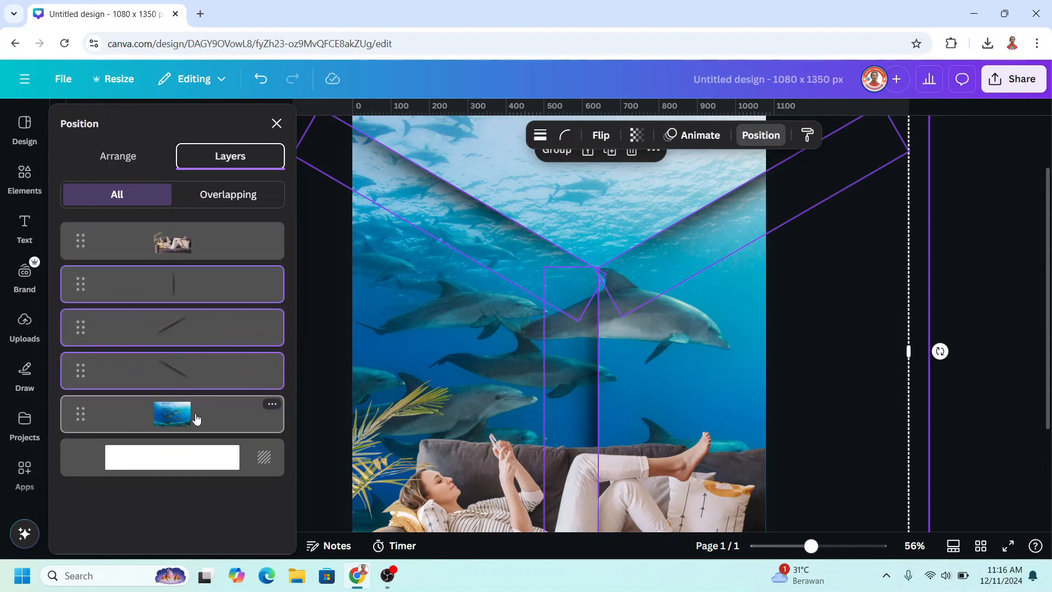
Select all three shadow strips and lower their transparency.
{"action": "left_click", "coordinate": [636, 135]}
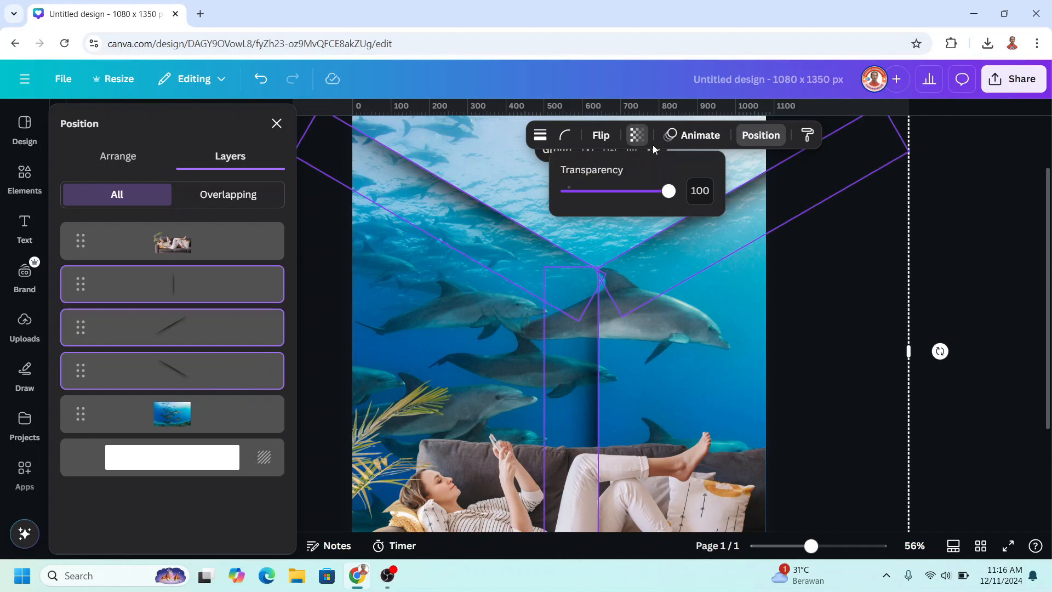
{"action": "left_click", "coordinate": [699, 191]}
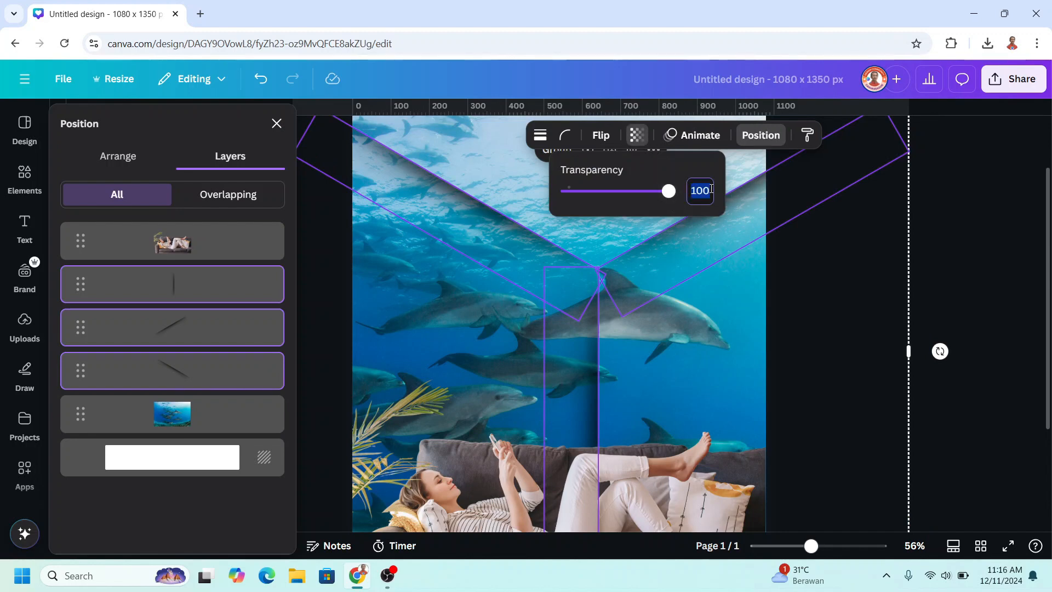
{"action": "left_click_drag", "start_coordinate": [667, 191], "coordinate": [647, 191]}
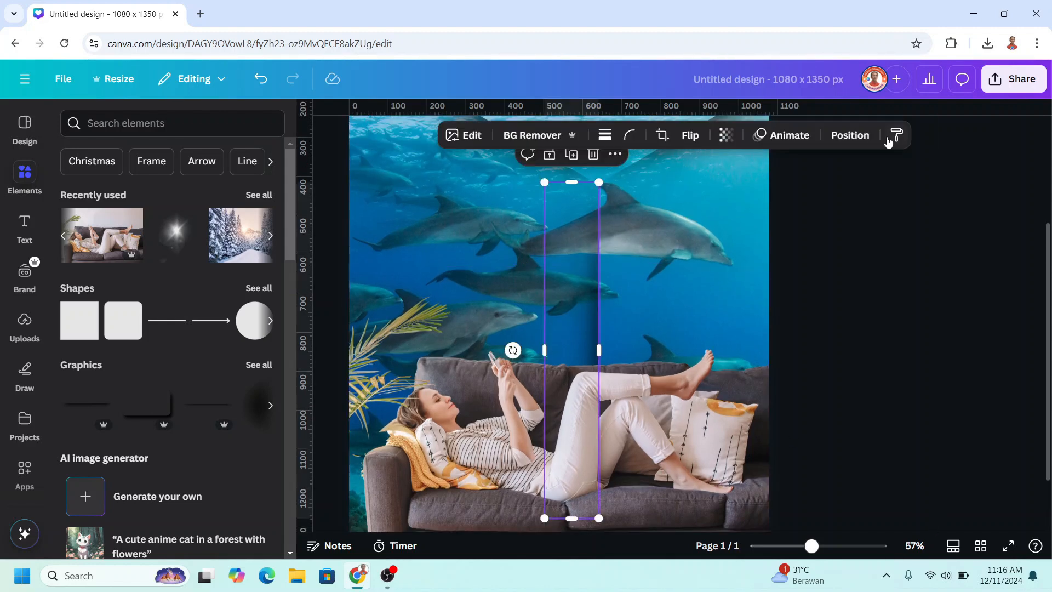
Move the duplicated dolphin photo to the top layer and remove its water background.
{"action": "left_click", "coordinate": [849, 135]}
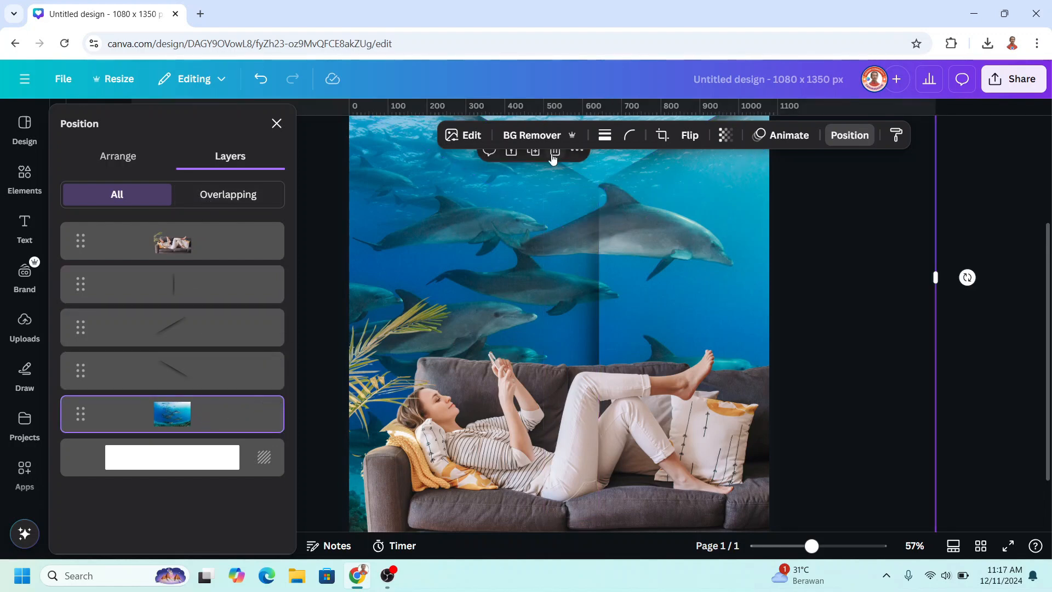
{"action": "mouse_move", "coordinate": [533, 152]}
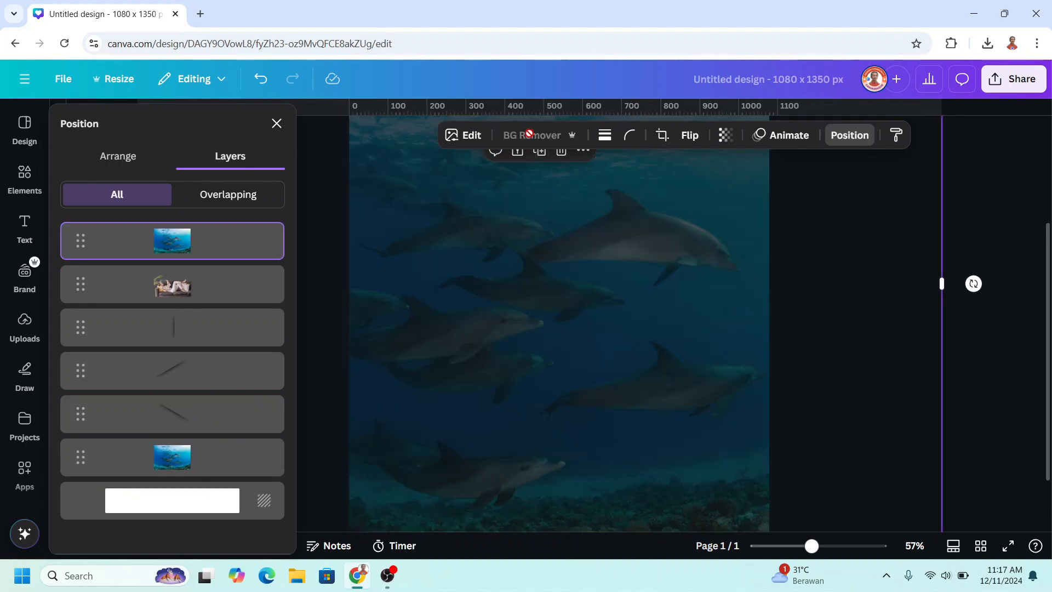
{"action": "left_click", "coordinate": [531, 135]}
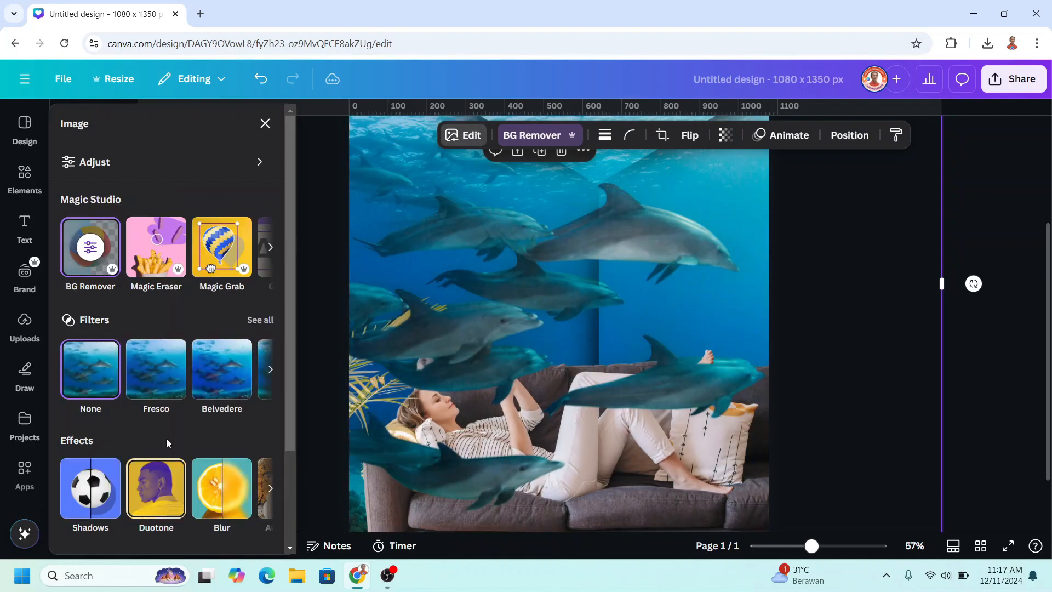
Apply a custom Duotone effect with black highlights to the dolphin cutout.
{"action": "left_click", "coordinate": [155, 488]}
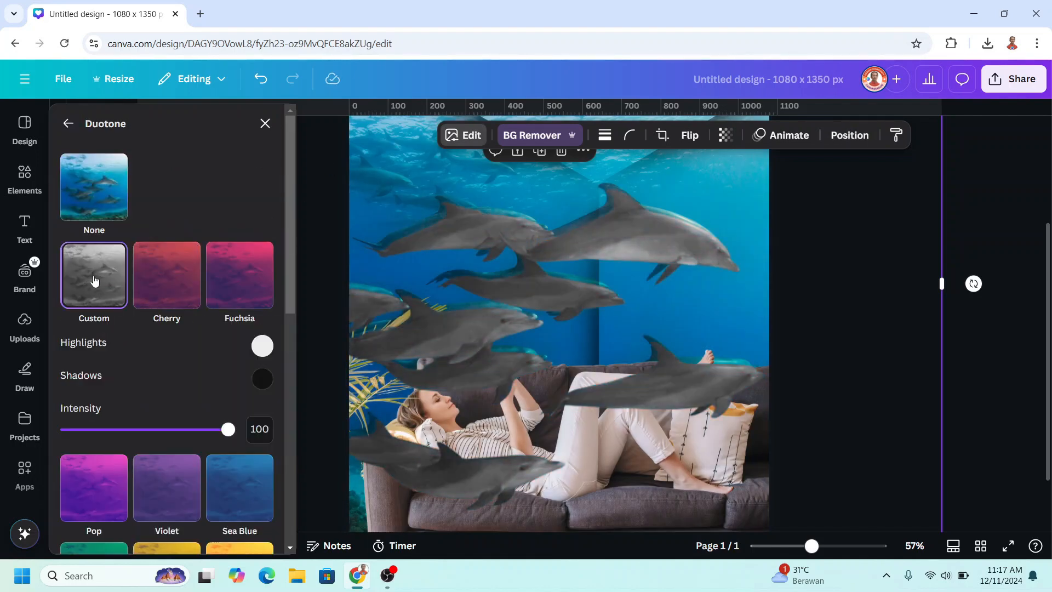
{"action": "left_click", "coordinate": [261, 346]}
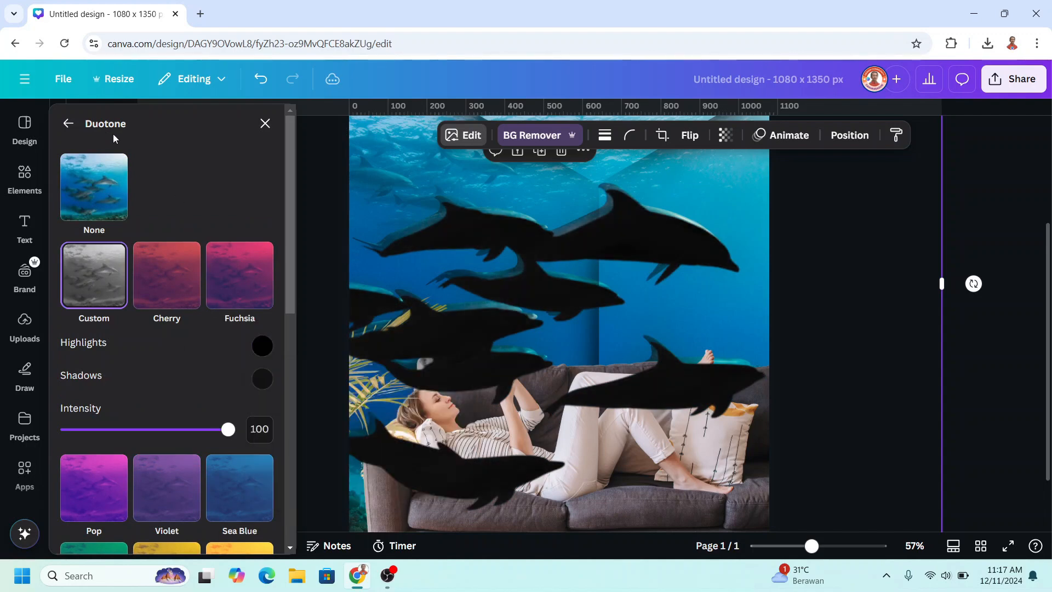
{"action": "left_click", "coordinate": [68, 123]}
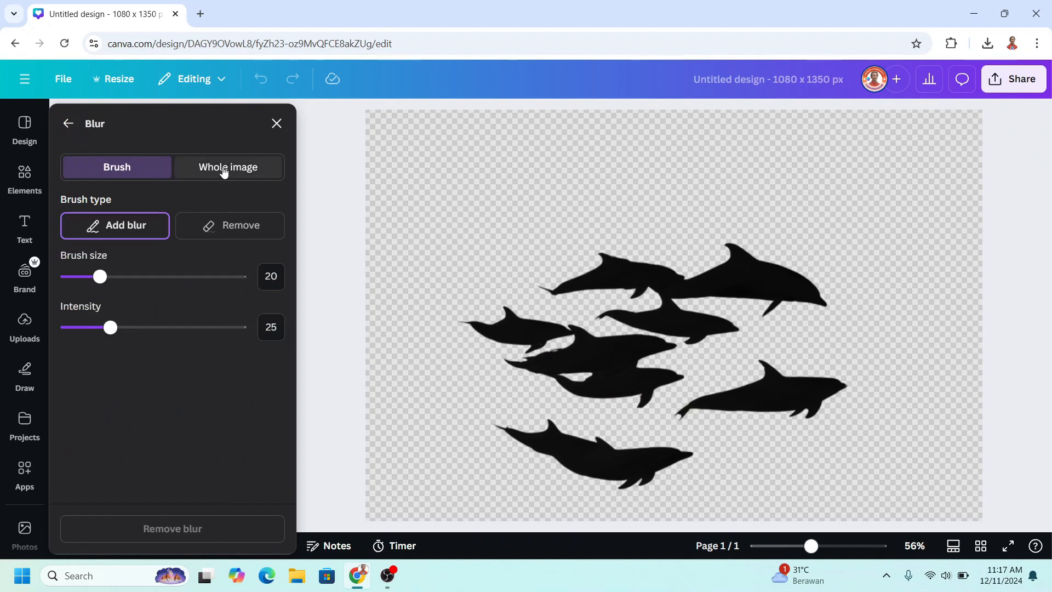
Apply a Whole image blur with intensity 40 to the dolphin silhouettes.
{"action": "left_click", "coordinate": [227, 166]}
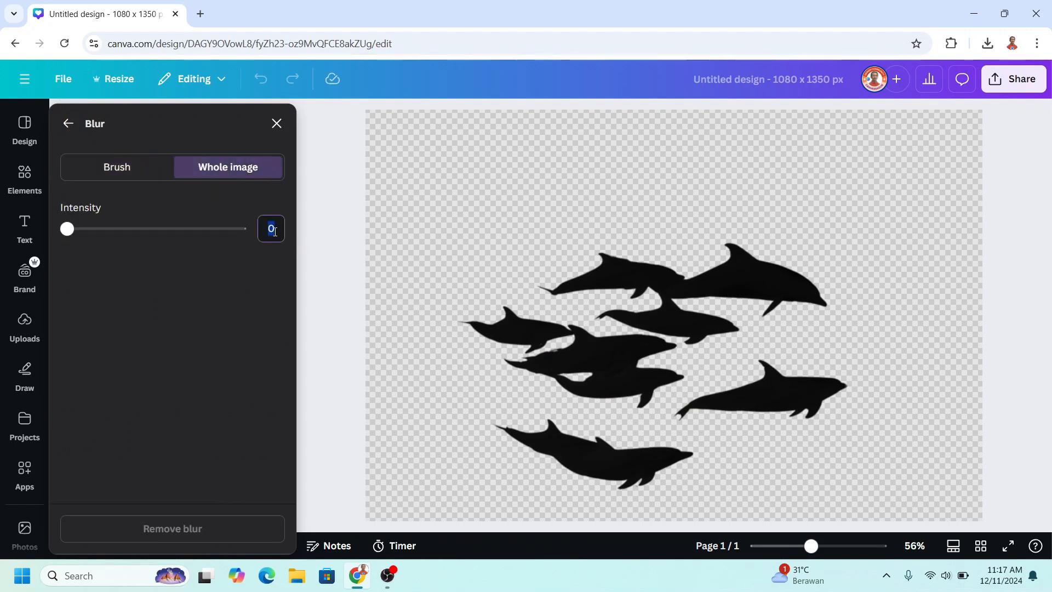
{"action": "left_click_drag", "start_coordinate": [67, 229], "coordinate": [135, 228]}
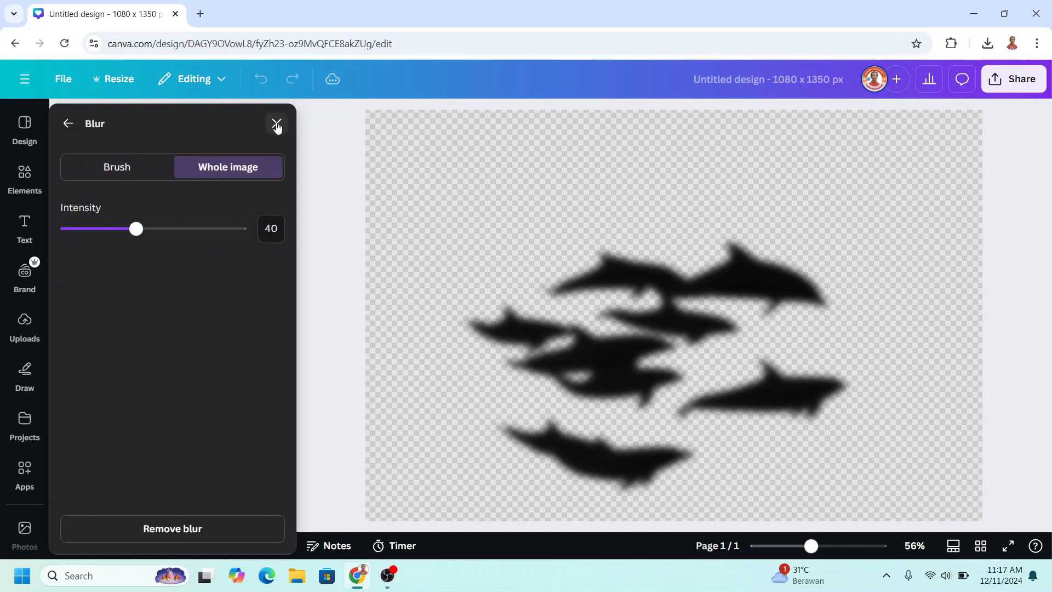
{"action": "left_click", "coordinate": [275, 124]}
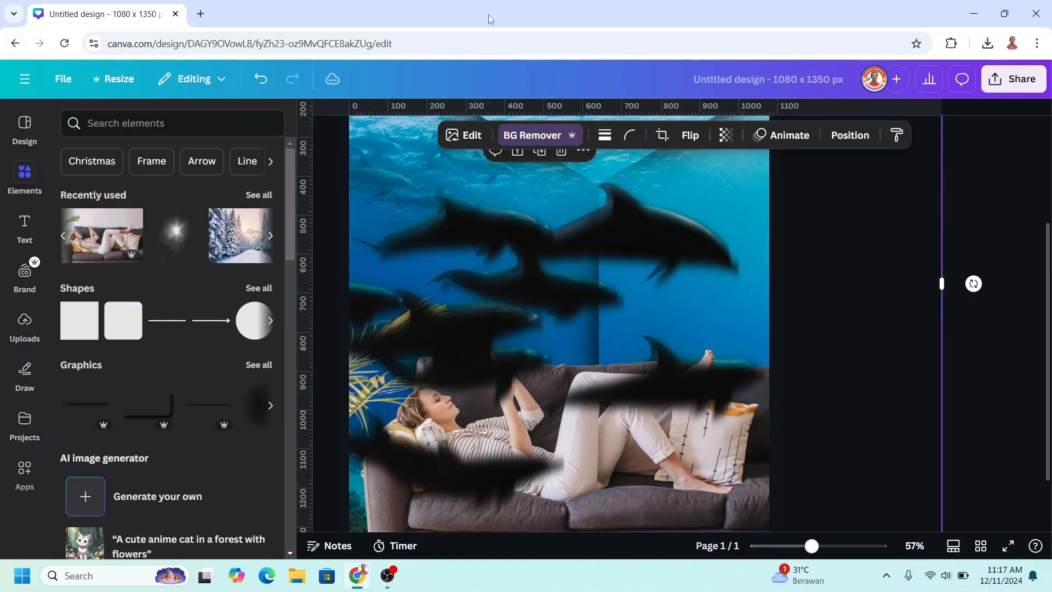
Reduce the dolphin shadow layer's visibility and bring up the Flip options.
{"action": "left_click", "coordinate": [724, 135]}
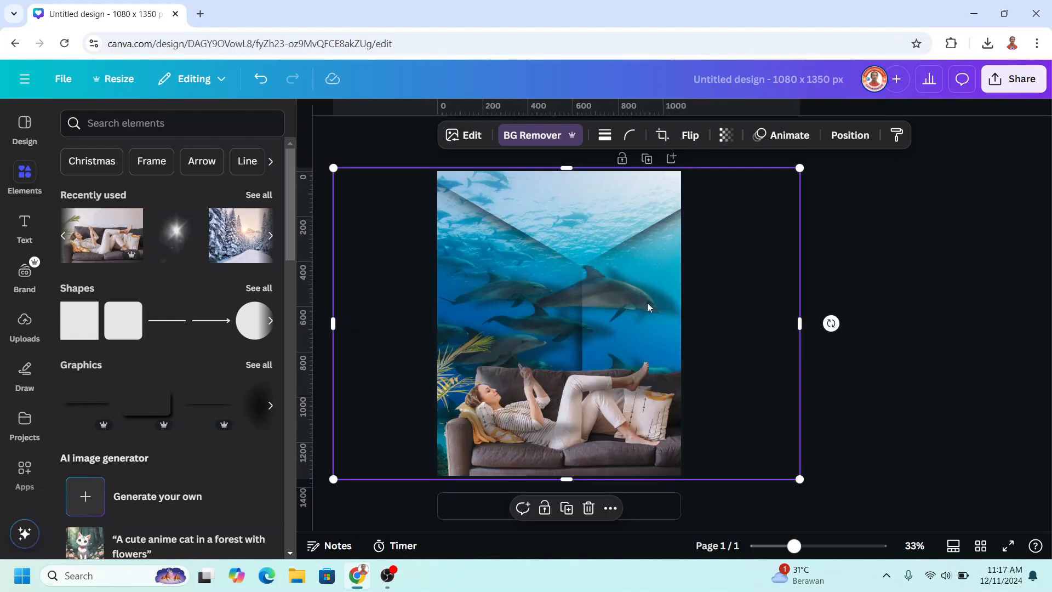
{"action": "left_click", "coordinate": [690, 135]}
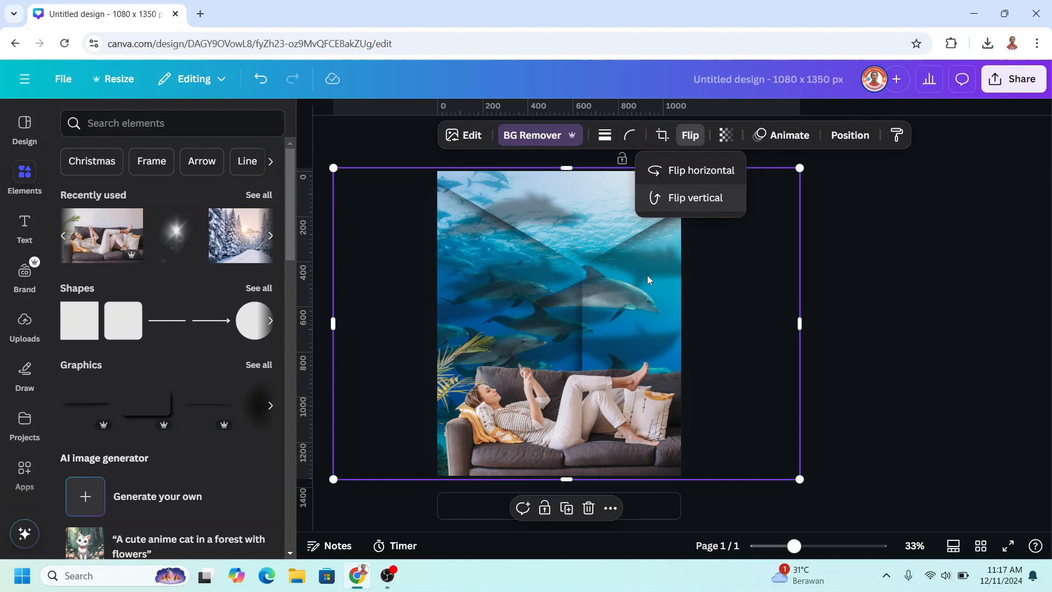